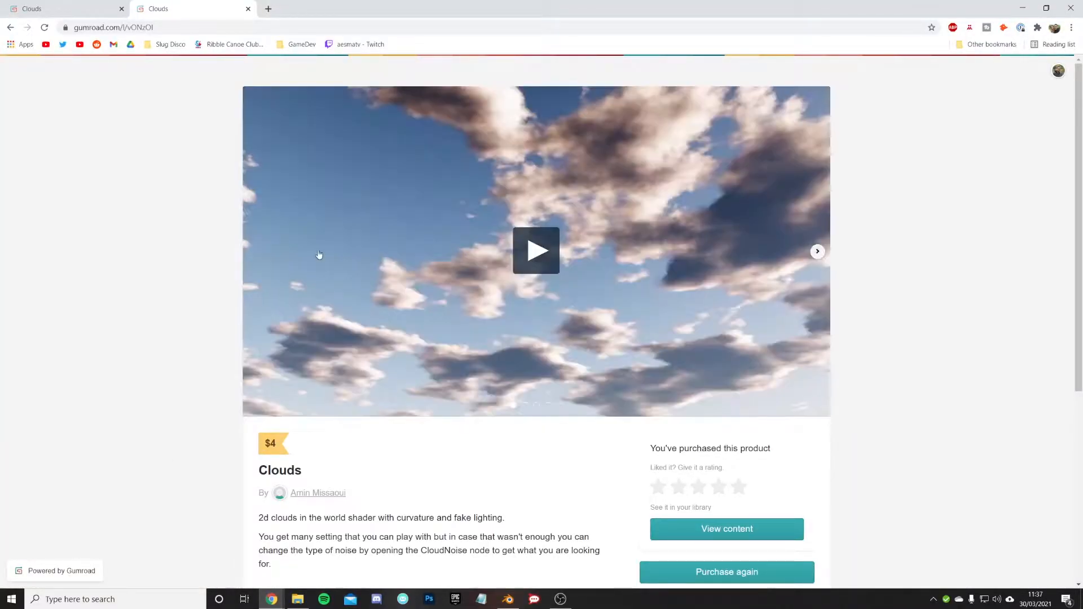
# - Play the Clouds product preview video and scroll down the Gumroad page
pyautogui.click(536, 250)
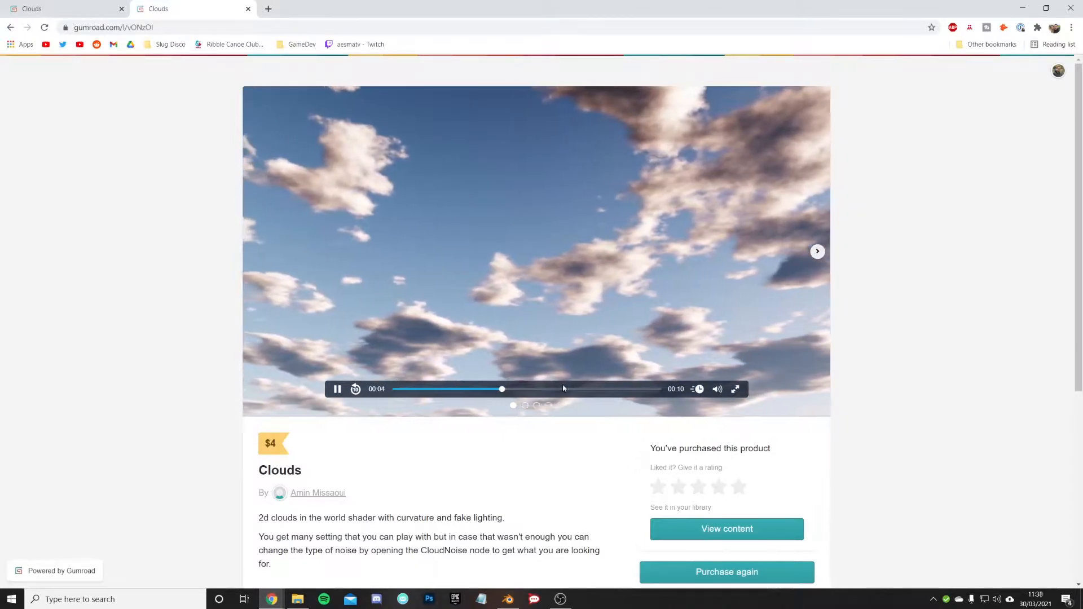
pyautogui.scroll(-3)
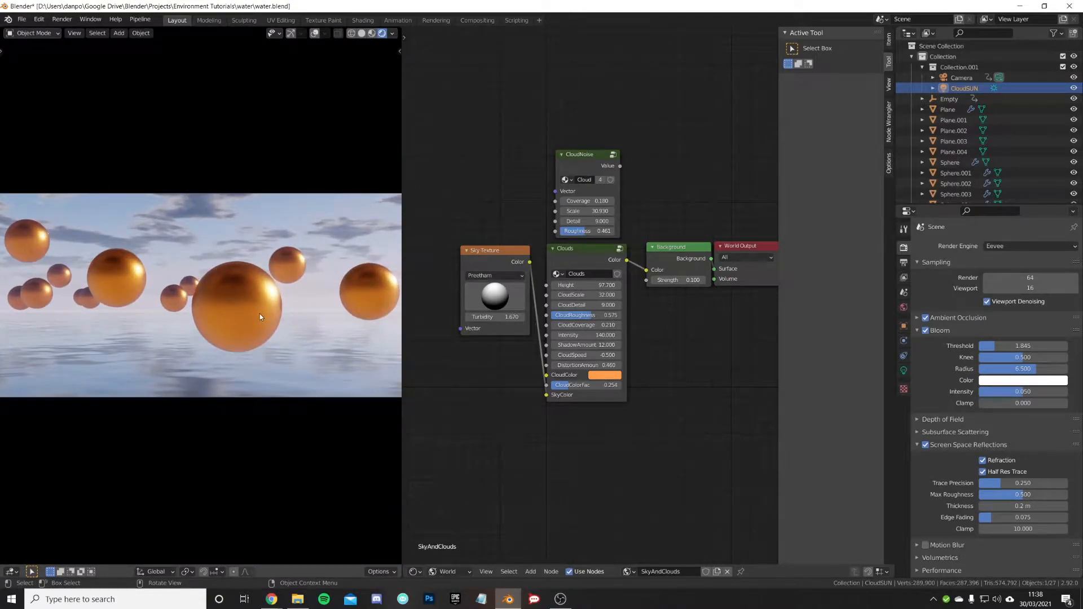
pyautogui.moveTo(343, 304)
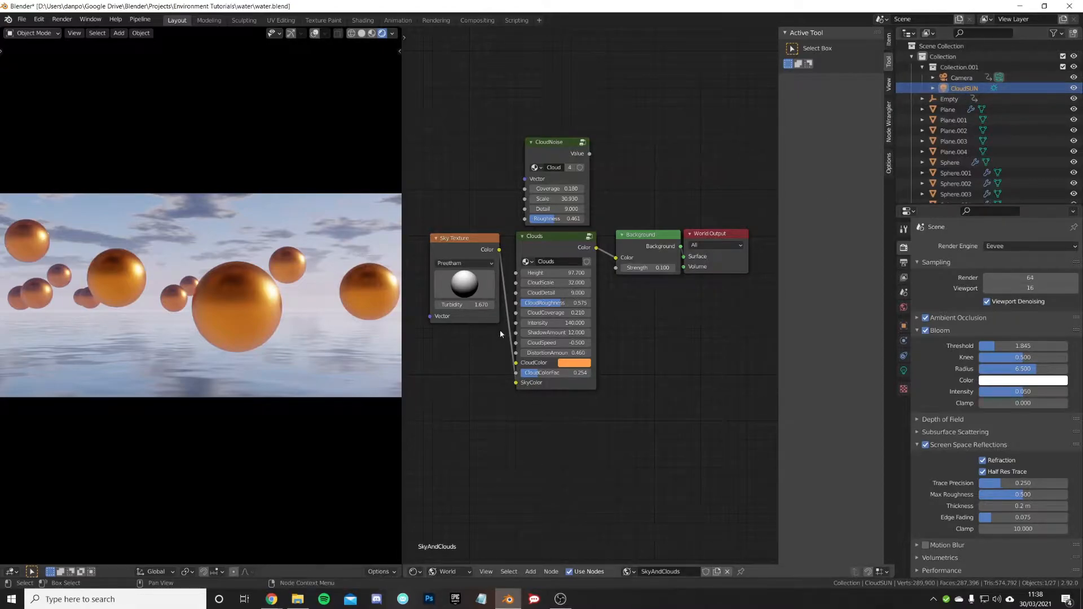
pyautogui.moveTo(452, 578)
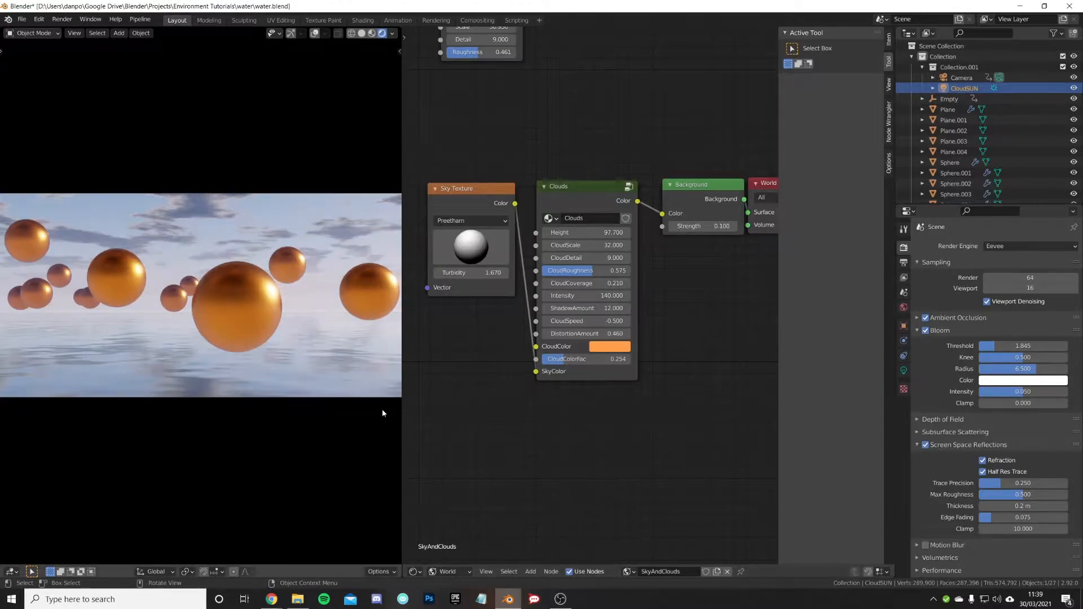
pyautogui.moveTo(574, 186)
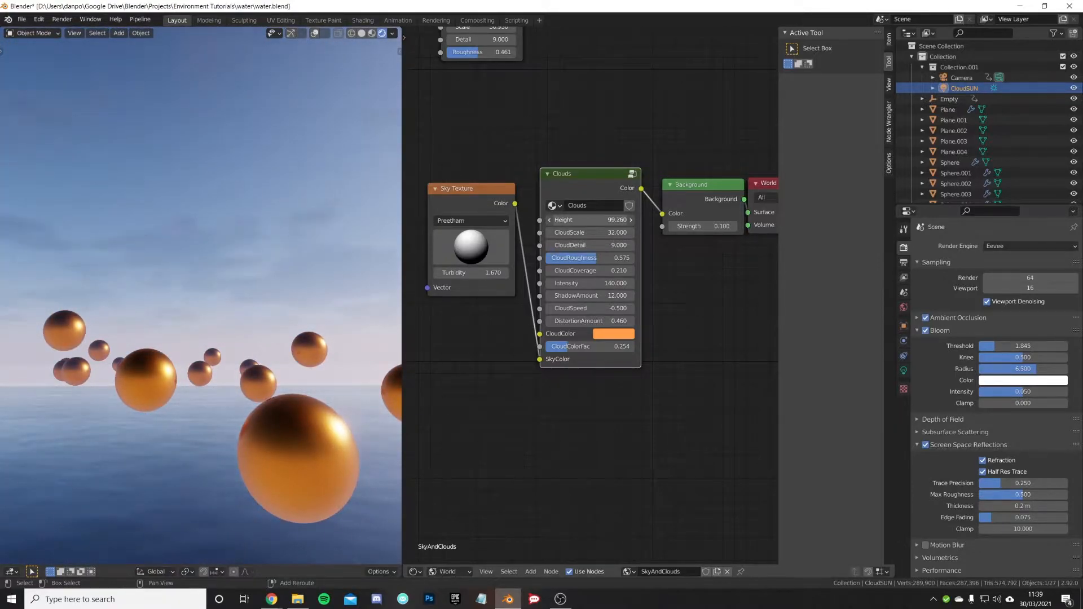
# - Test lower and much higher cloud Height values, then return Height to 97.7
pyautogui.moveTo(601, 220); pyautogui.dragTo(580, 220)
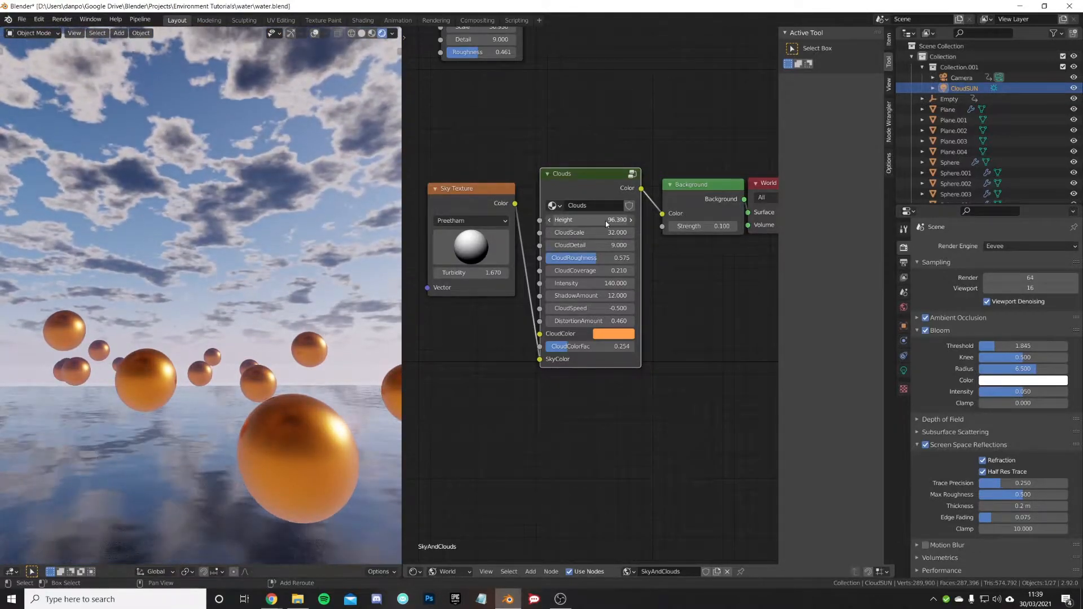
pyautogui.moveTo(587, 233); pyautogui.dragTo(615, 232)
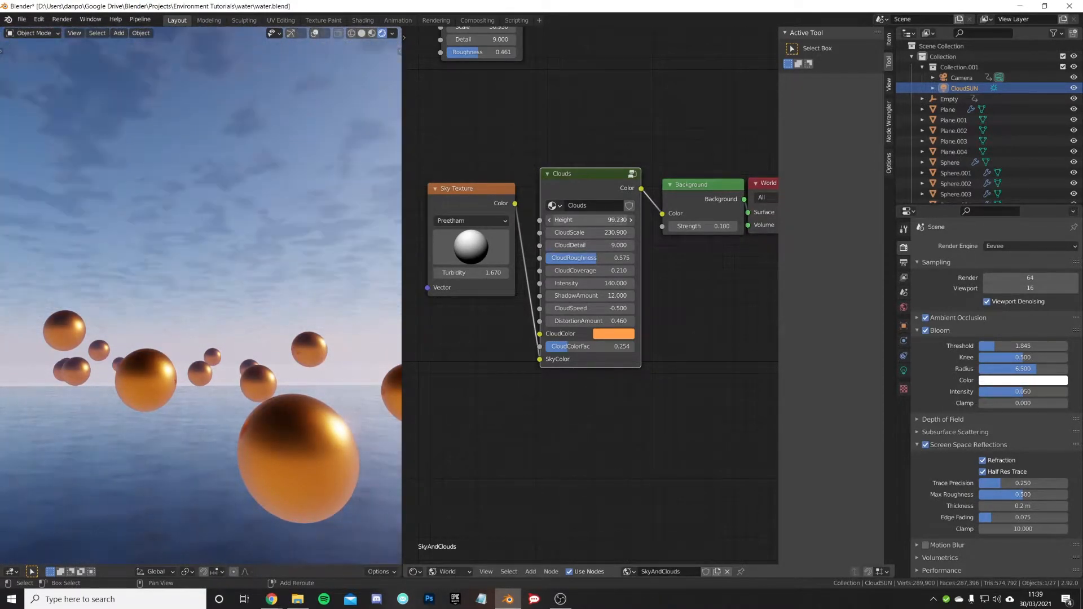
pyautogui.moveTo(588, 232); pyautogui.dragTo(566, 233)
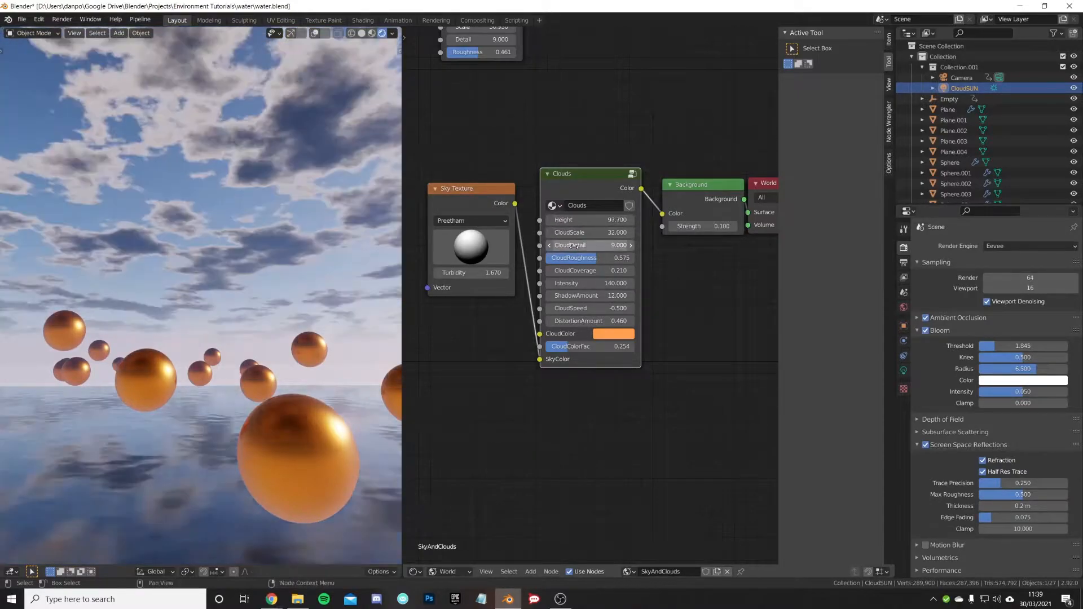
# - Vary CloudDetail downward and back up to change cloud softness and sharpness
pyautogui.click(589, 245)
pyautogui.write('7.400')
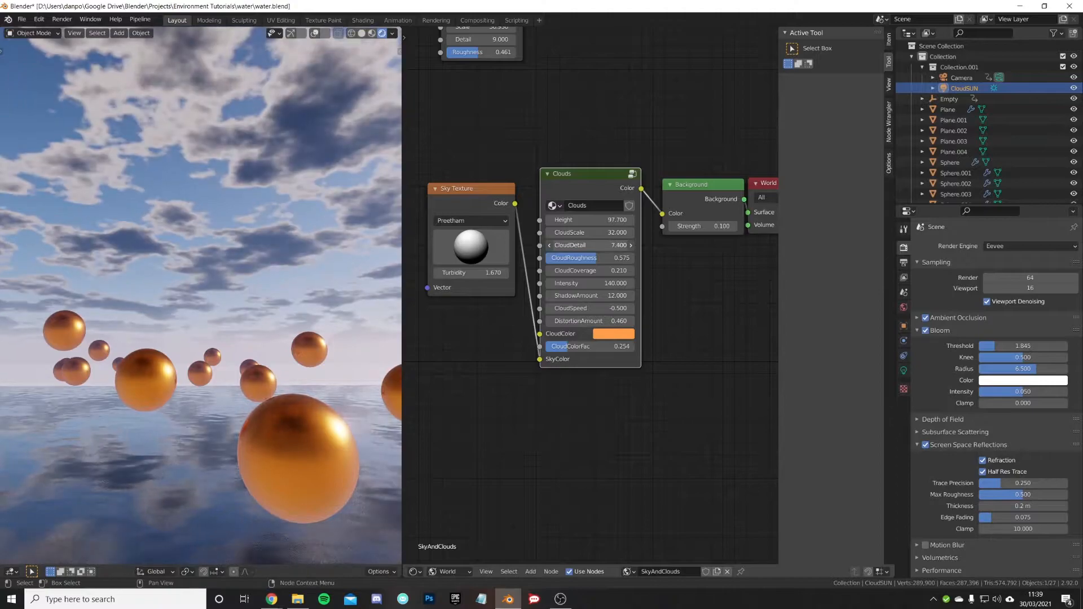
pyautogui.click(589, 244)
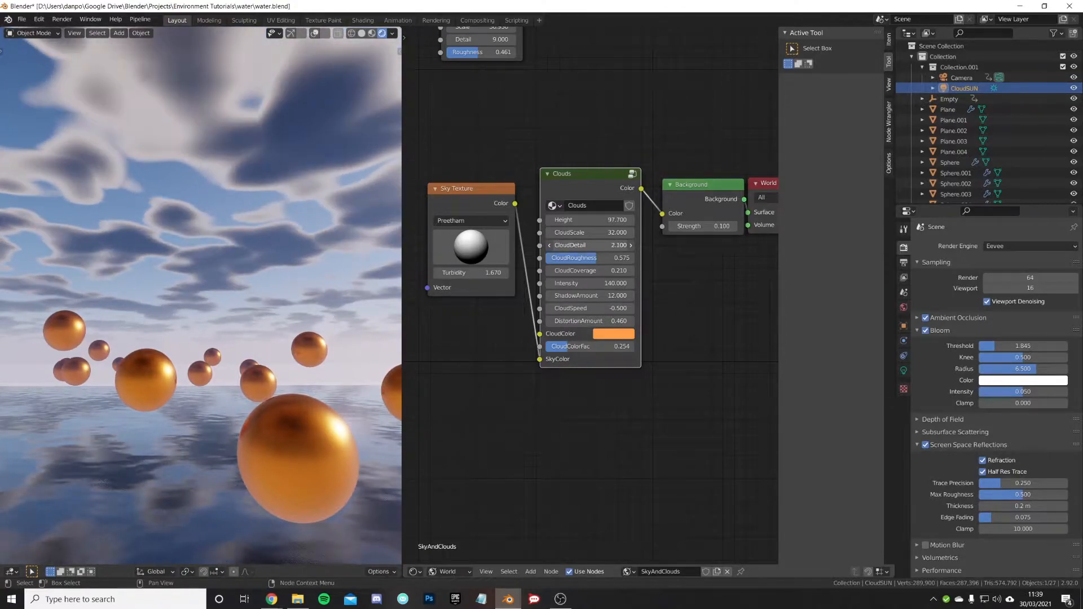
pyautogui.moveTo(586, 245); pyautogui.dragTo(602, 245)
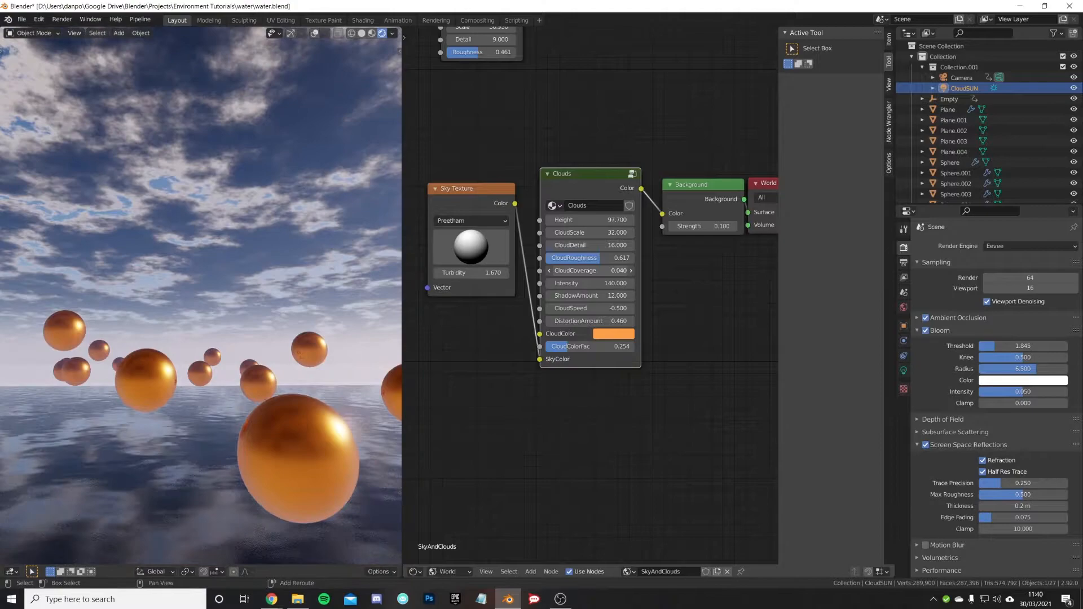
# - Set CloudCoverage to 0.19 and CloudSpeed to 7.5 in the Clouds node
pyautogui.click(574, 270)
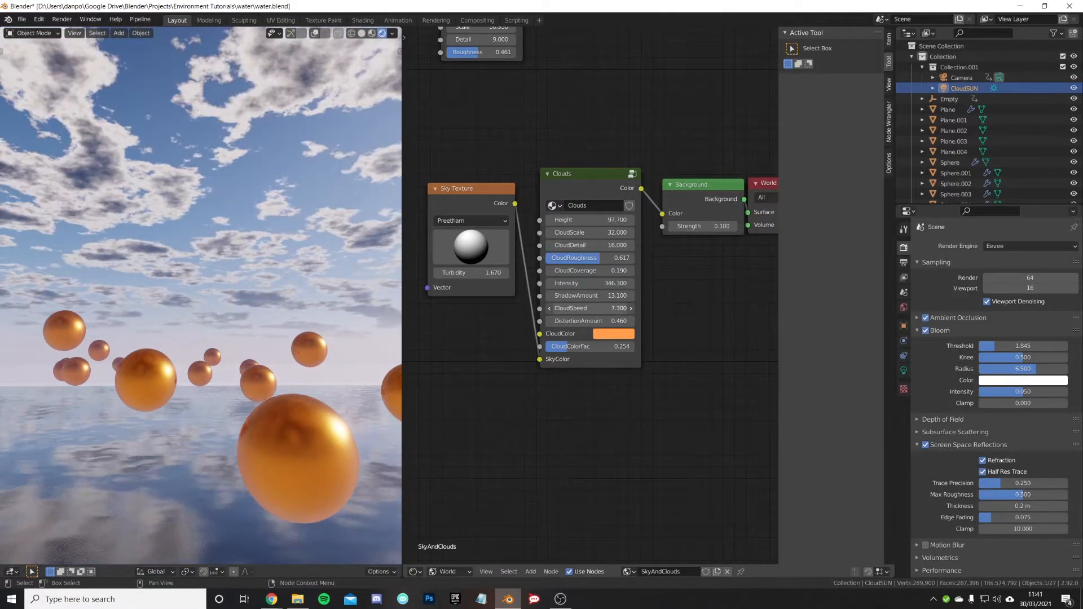
pyautogui.click(588, 308)
pyautogui.write('7.500')
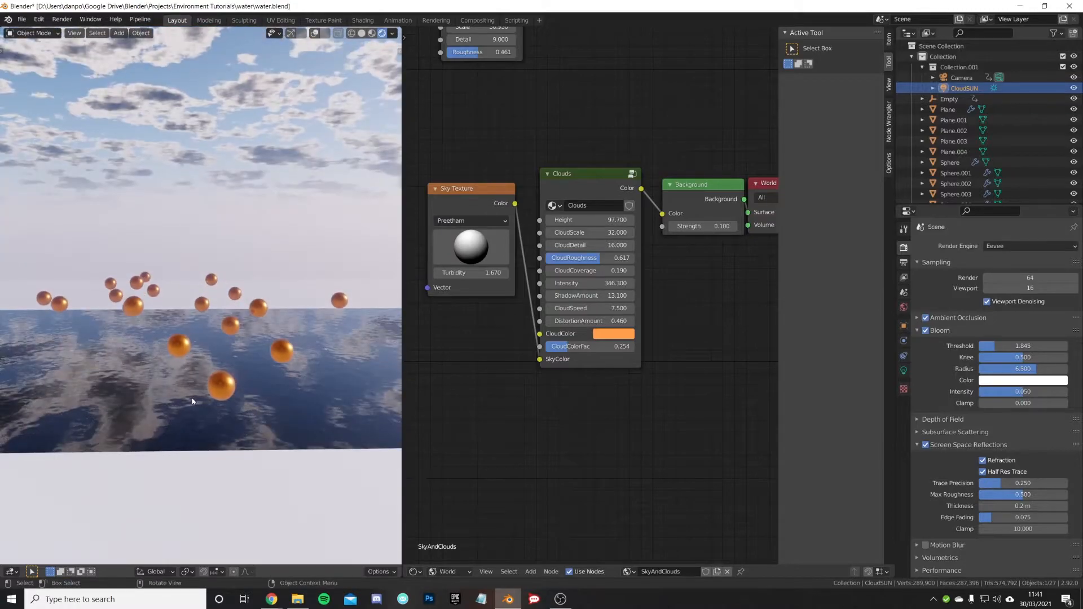
# - Hide the planes and spheres, then lower CloudSpeed to 0.4
pyautogui.click(948, 109)
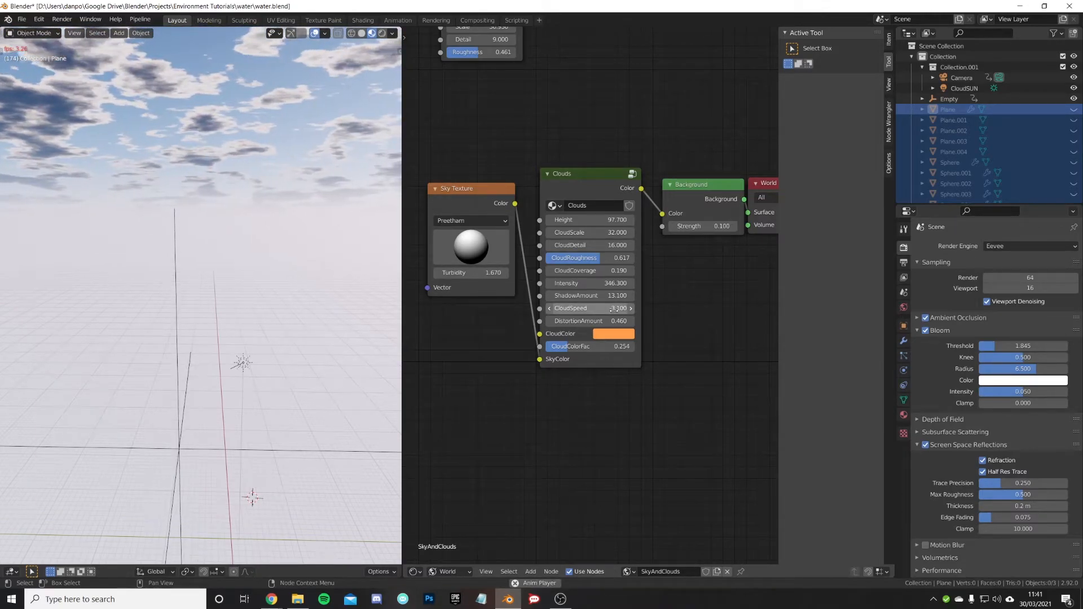
pyautogui.click(588, 308)
pyautogui.write('0.400')
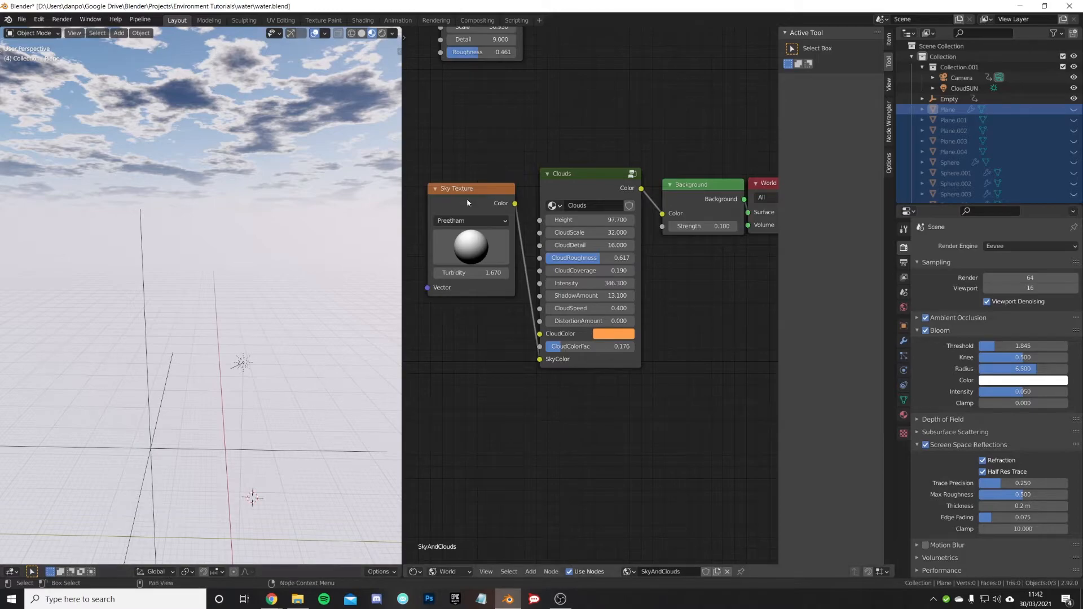
pyautogui.moveTo(109, 82)
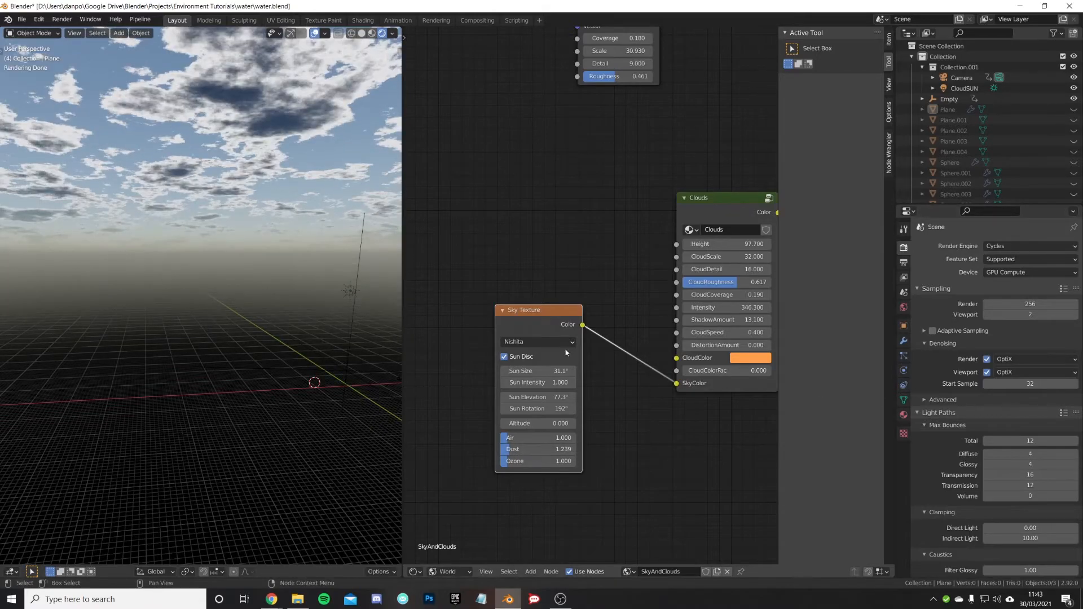
# - Return the Sky Texture to Preetham and set CloudColorFac to 0
pyautogui.click(537, 341)
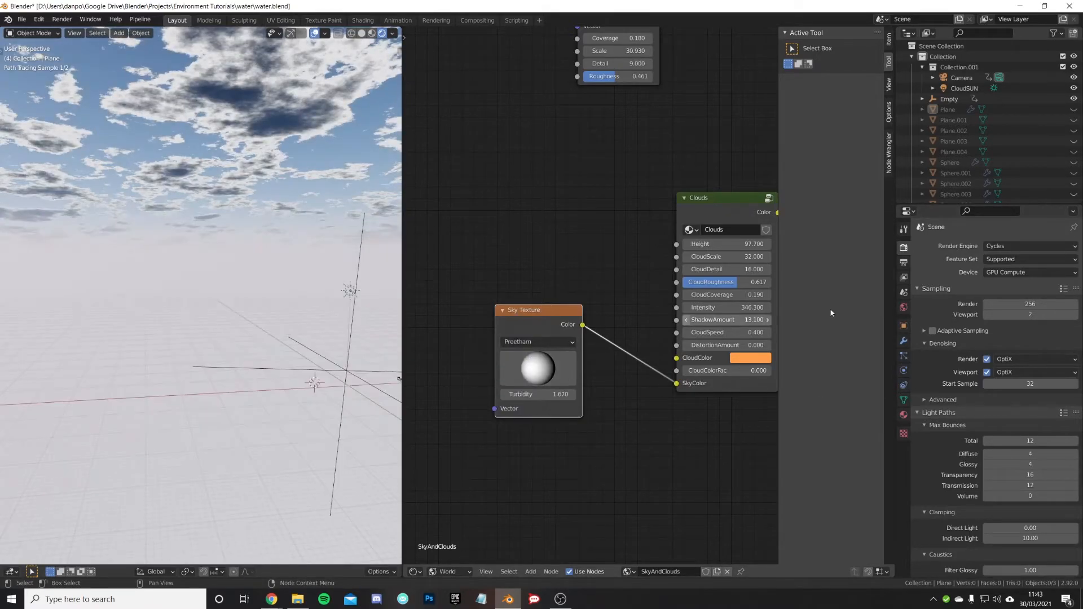
pyautogui.click(1029, 246)
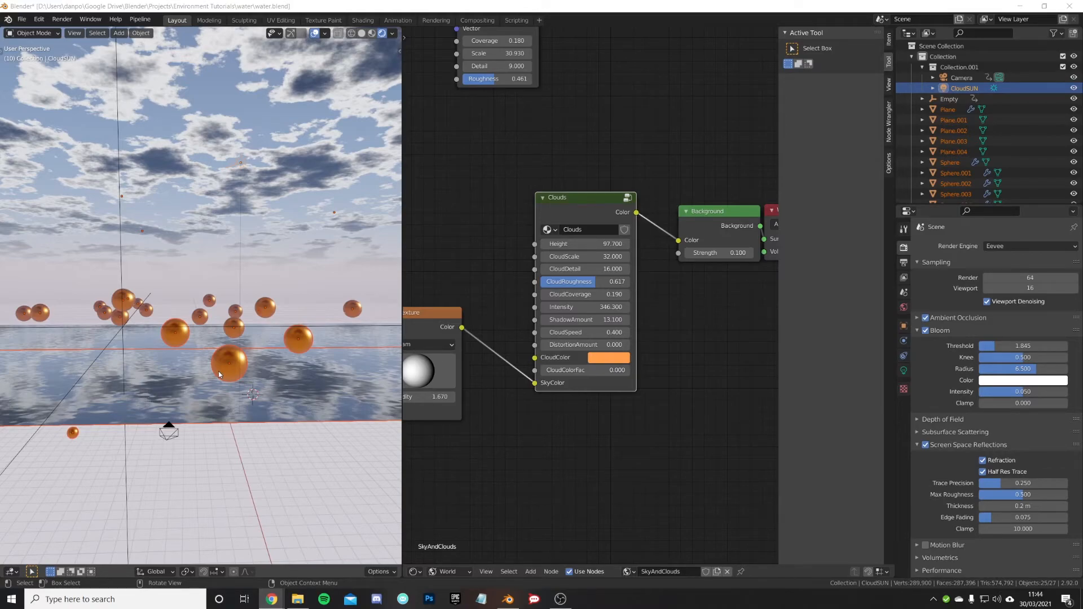
pyautogui.moveTo(296, 233)
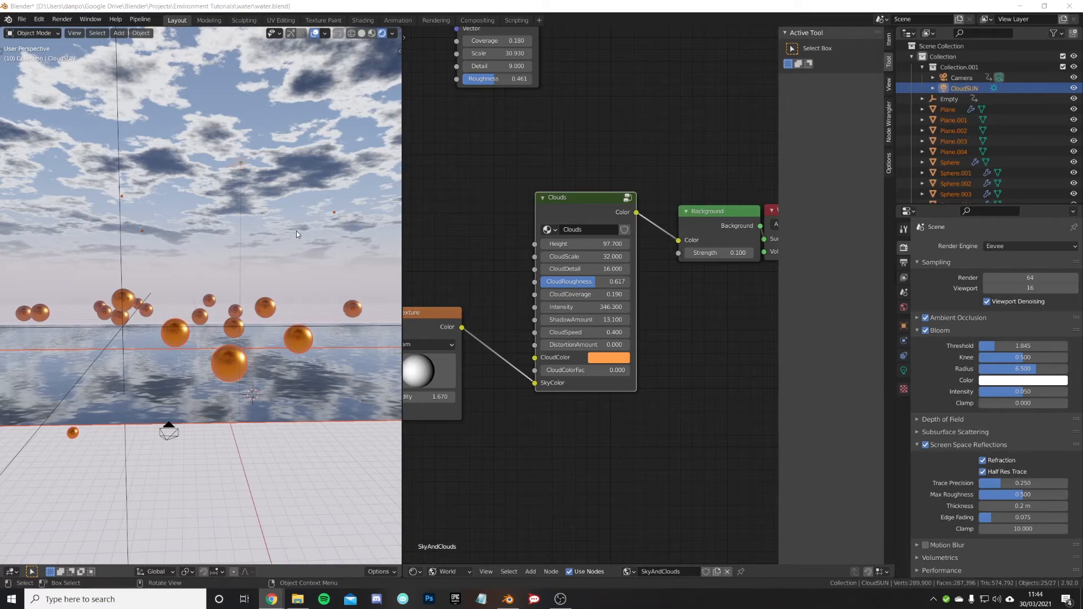
pyautogui.moveTo(260, 305)
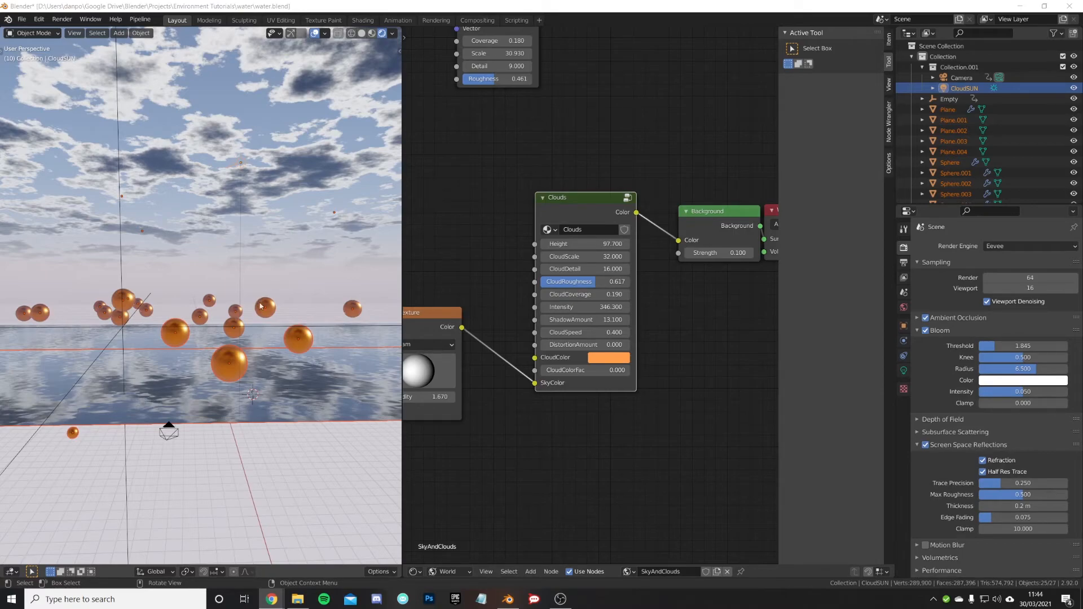
pyautogui.moveTo(302, 336)
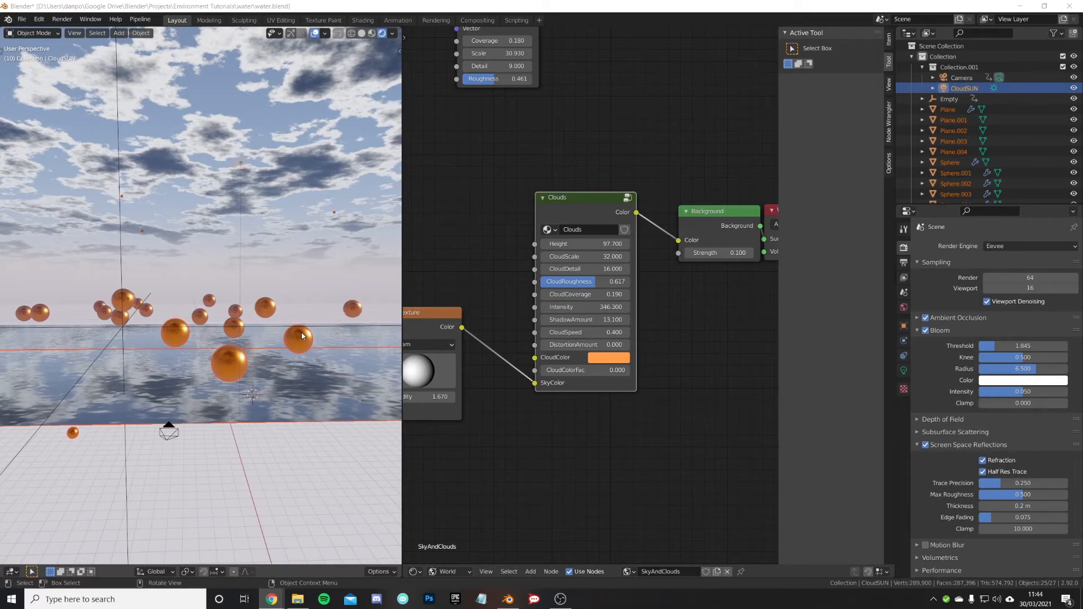
pyautogui.moveTo(275, 352)
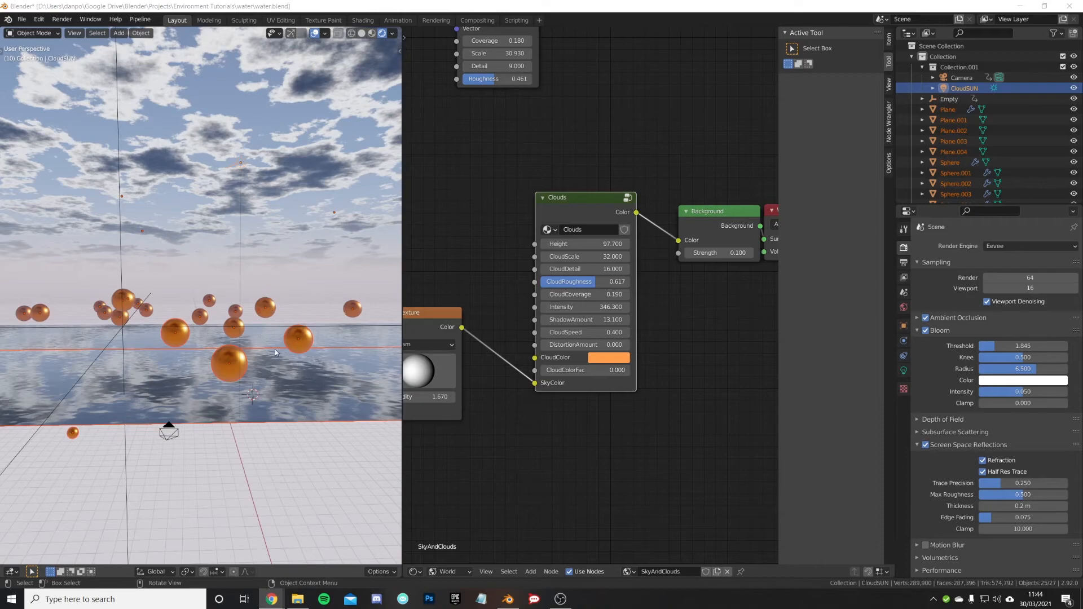
pyautogui.moveTo(156, 143)
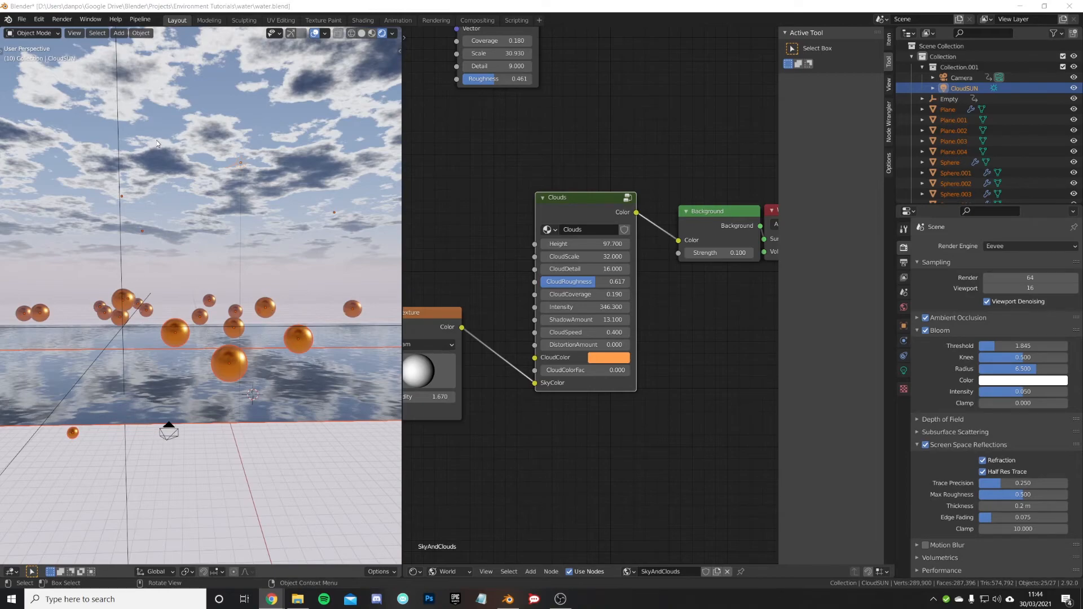
pyautogui.moveTo(190, 359)
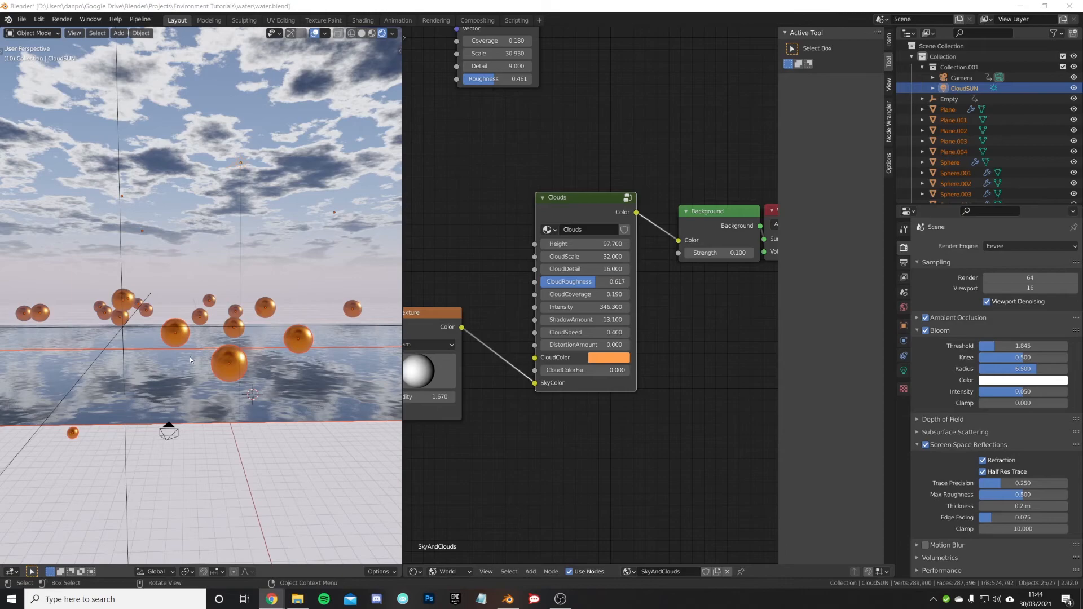